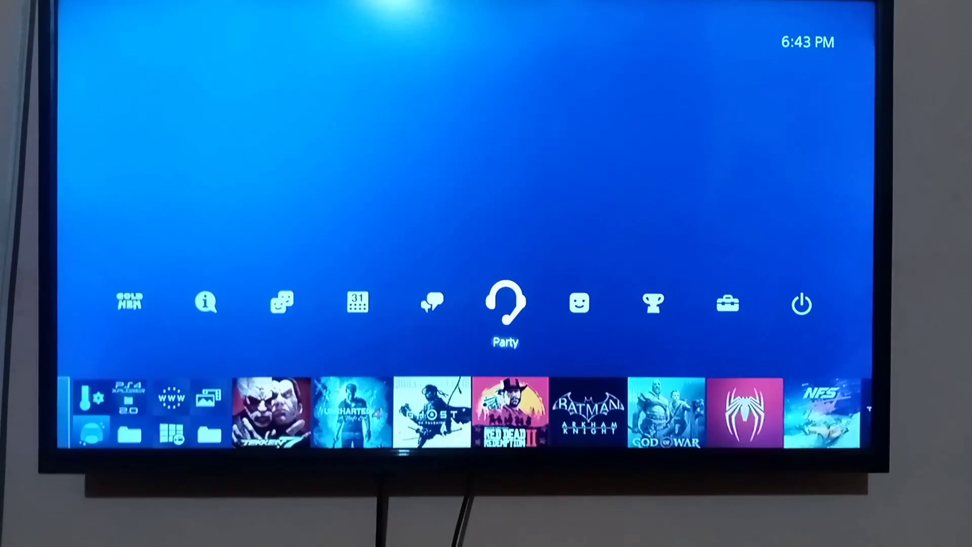
- Enable the FTP server on port 2121 in the PS4's GoldHEN server settings
{"action": "left_click", "coordinate": [727, 304]}
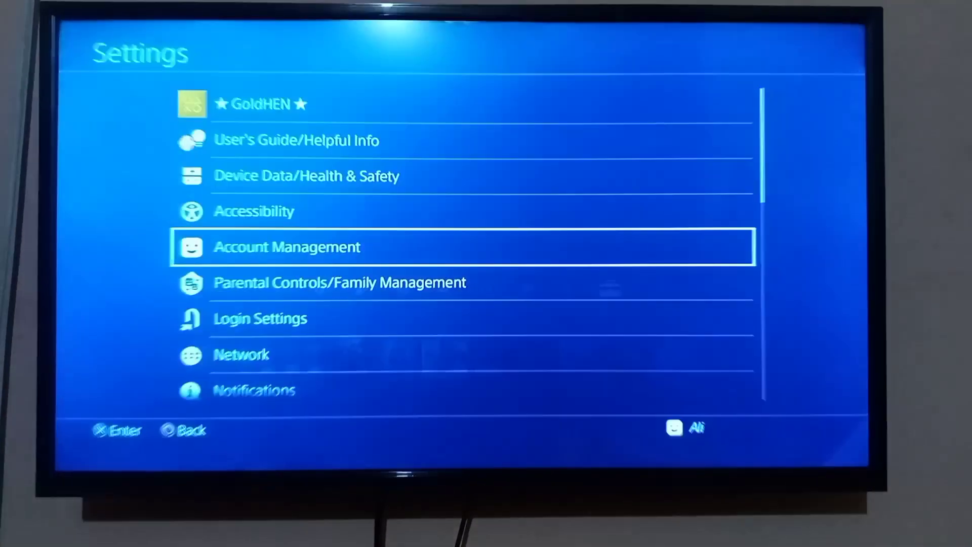
{"action": "key", "text": "up"}
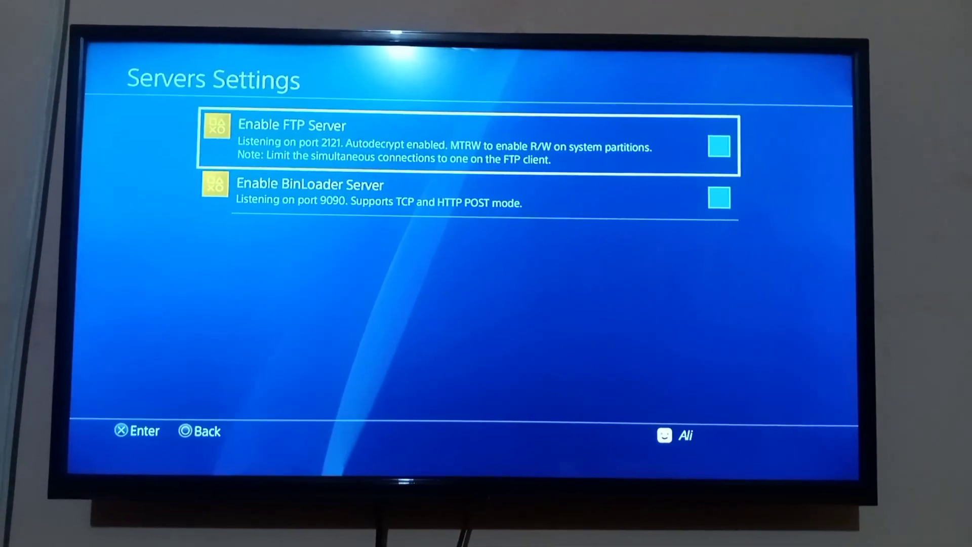
{"action": "left_click", "coordinate": [720, 145]}
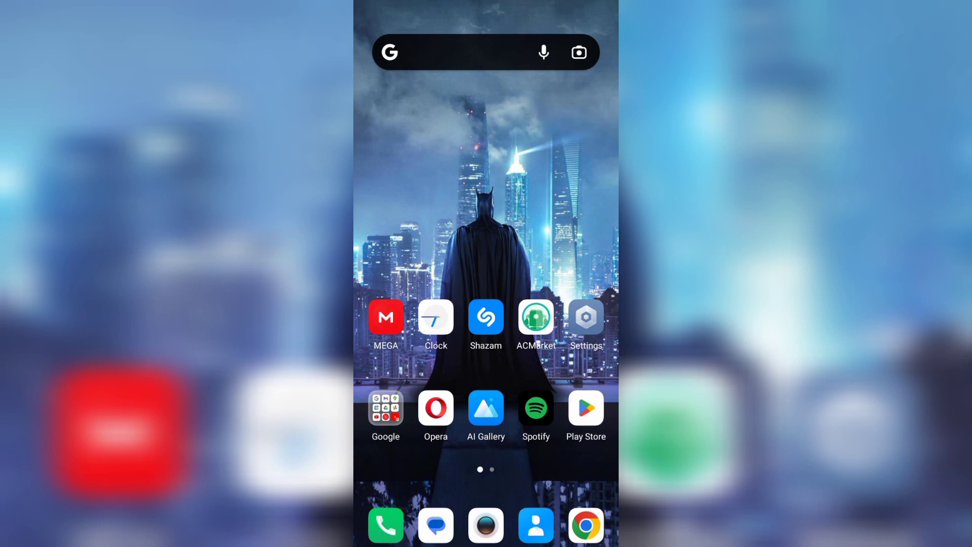
- Launch ES File Explorer from the phone's second home page
{"action": "scroll", "scroll_direction": "left", "scroll_amount": 3}
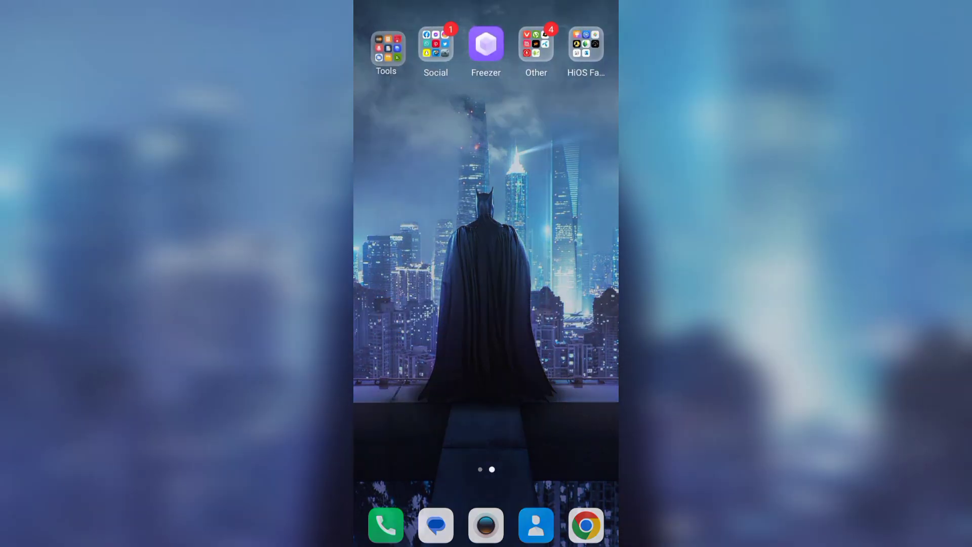
{"action": "left_click", "coordinate": [386, 43]}
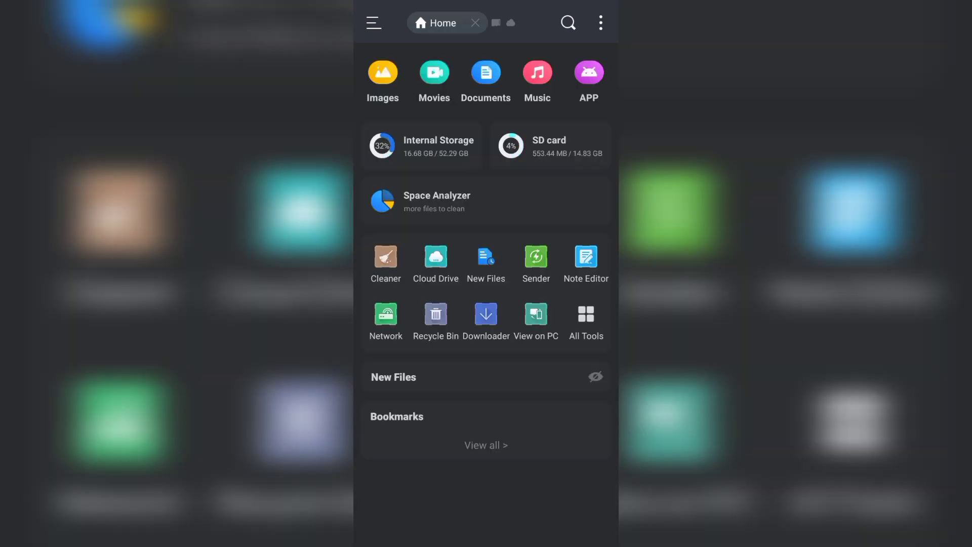
- Delete the old PS4 FTP server entry under Network > FTP and start adding a new server
{"action": "left_click", "coordinate": [374, 22]}
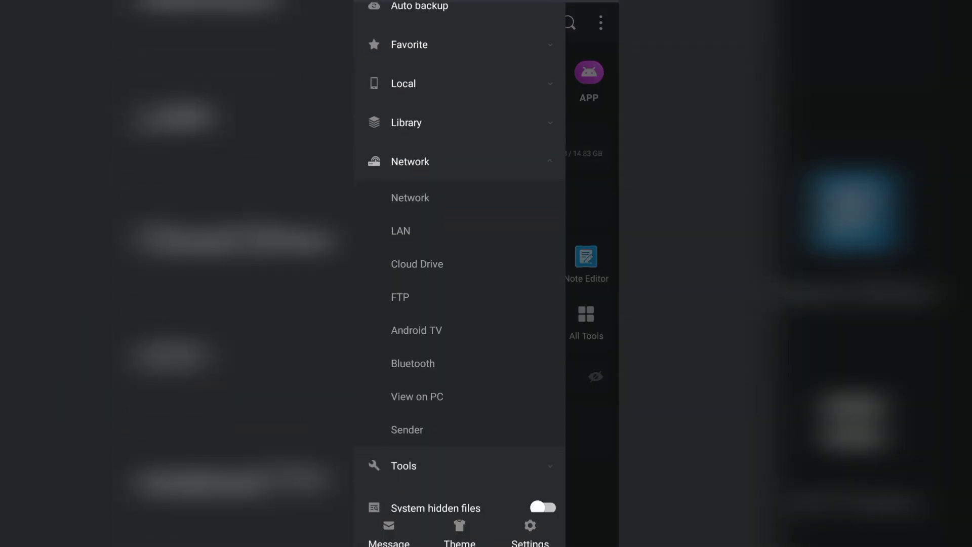
{"action": "left_click", "coordinate": [400, 296]}
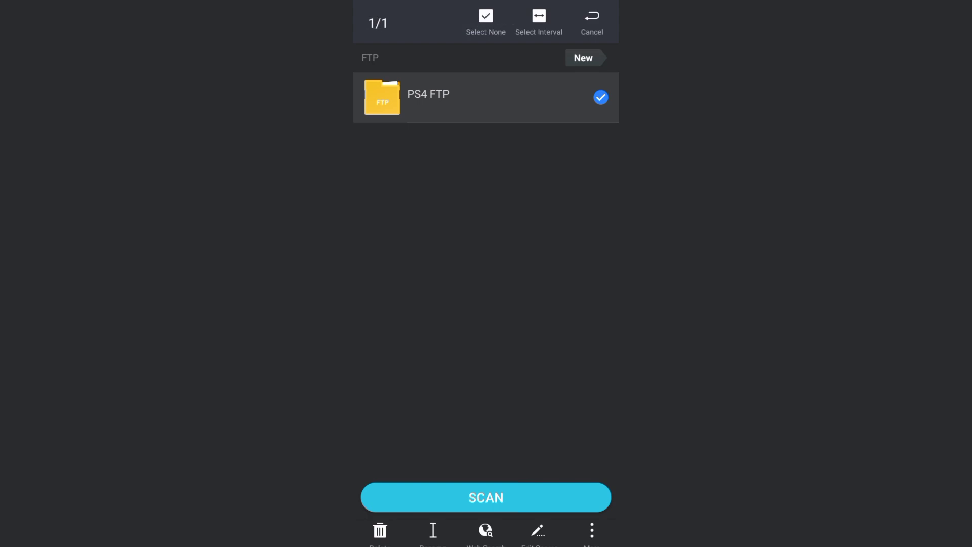
{"action": "left_click", "coordinate": [380, 531]}
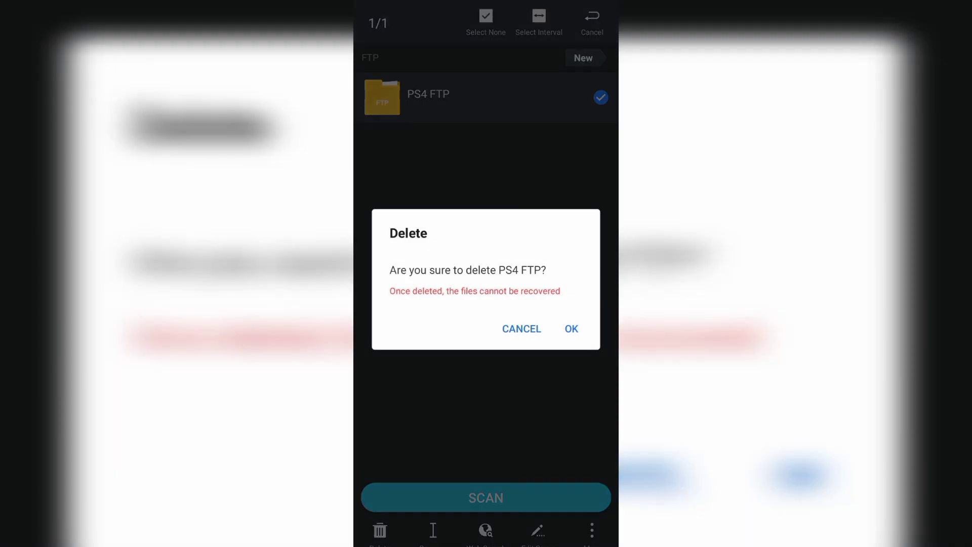
{"action": "left_click", "coordinate": [570, 328]}
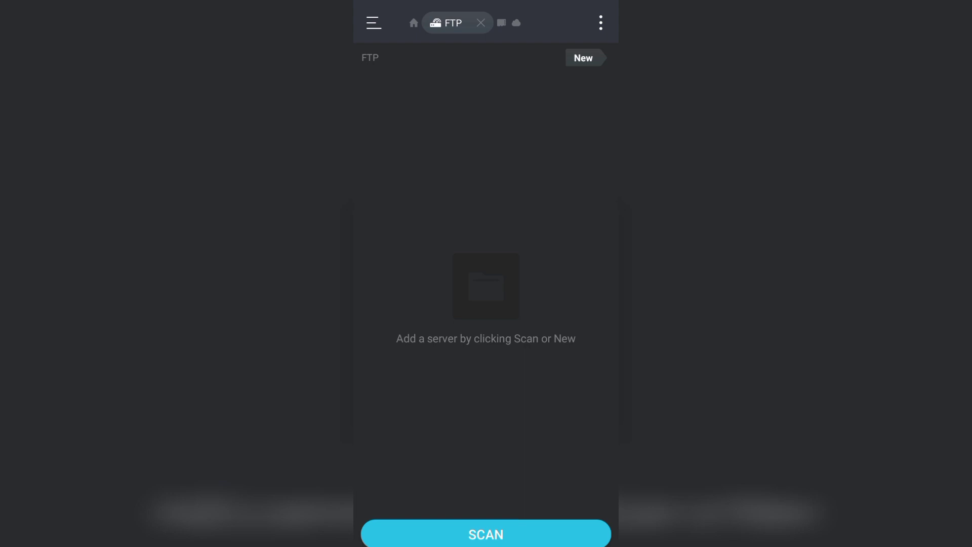
{"action": "left_click", "coordinate": [581, 57]}
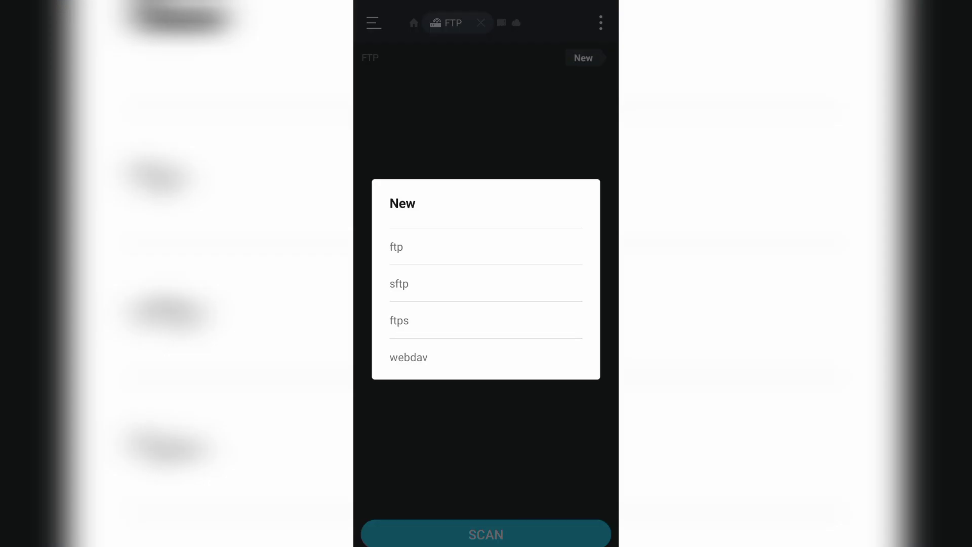
- Enter a plain FTP server at 192.168.43.203 with port 2121
{"action": "left_click", "coordinate": [396, 246]}
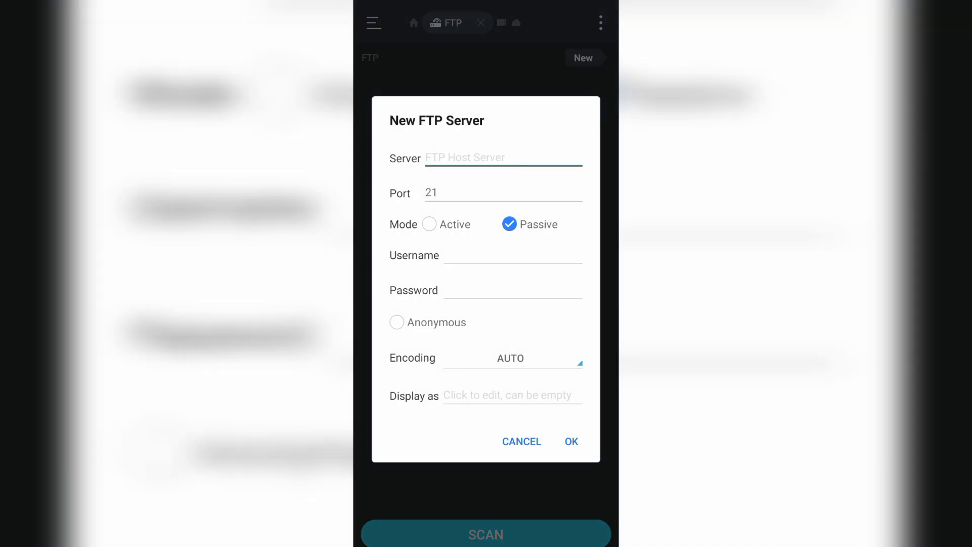
{"action": "left_click", "coordinate": [502, 158]}
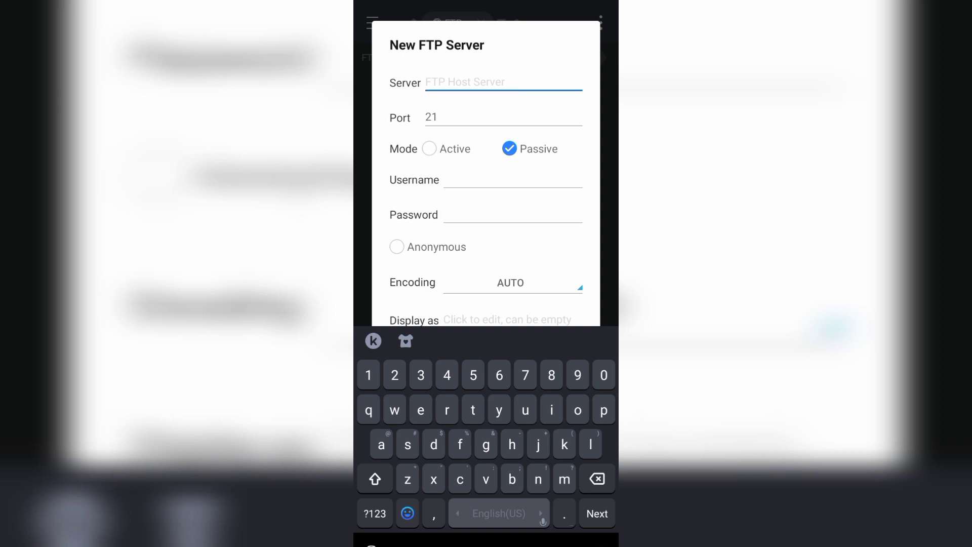
{"action": "type", "text": "192"}
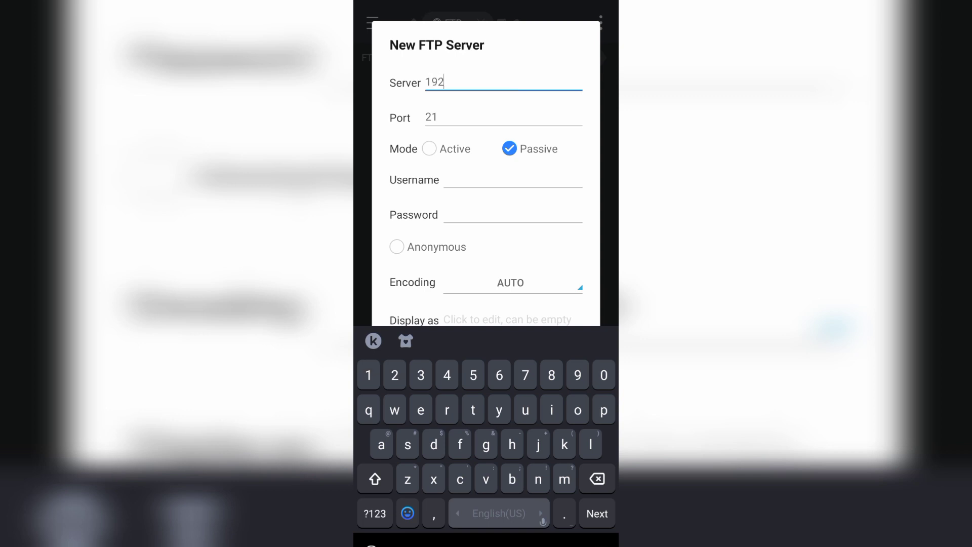
{"action": "type", "text": ".16"}
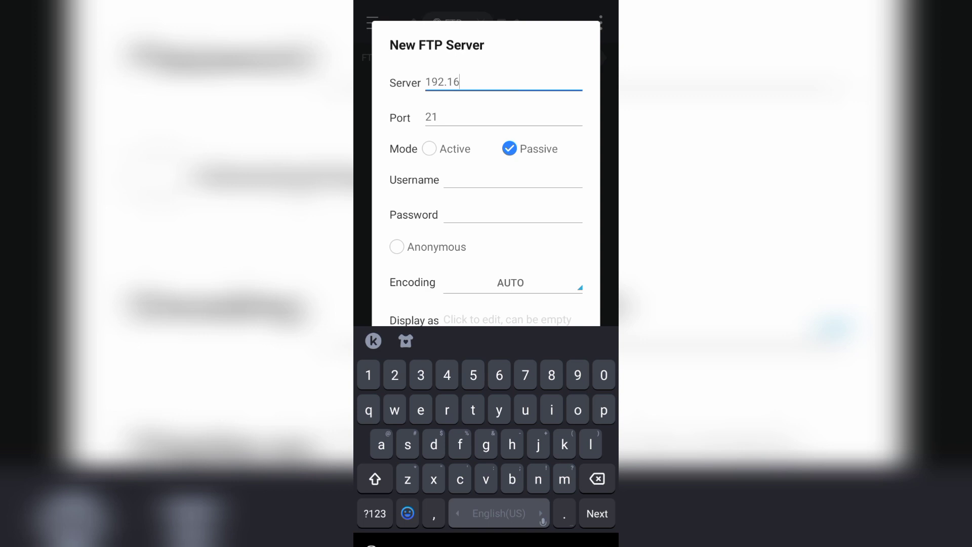
{"action": "type", "text": "8"}
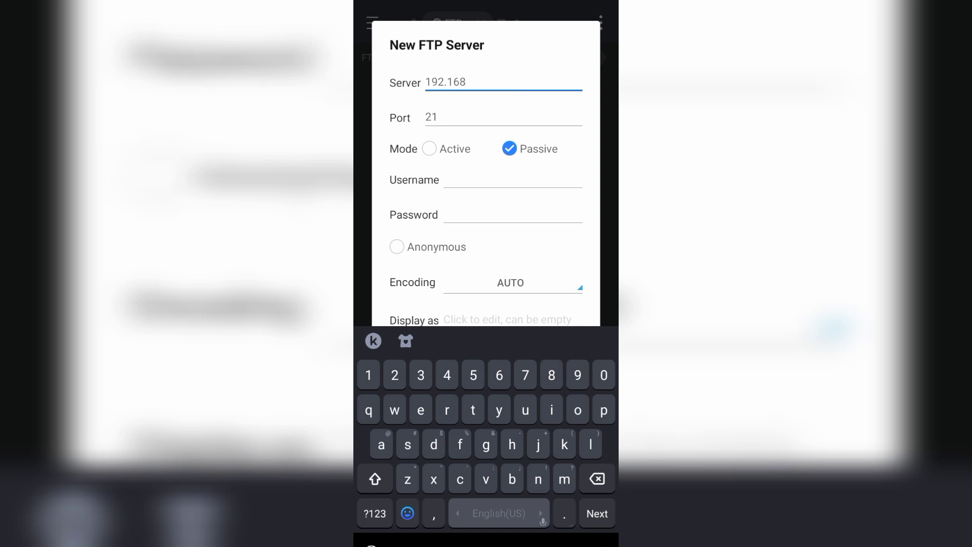
{"action": "type", "text": ".43."}
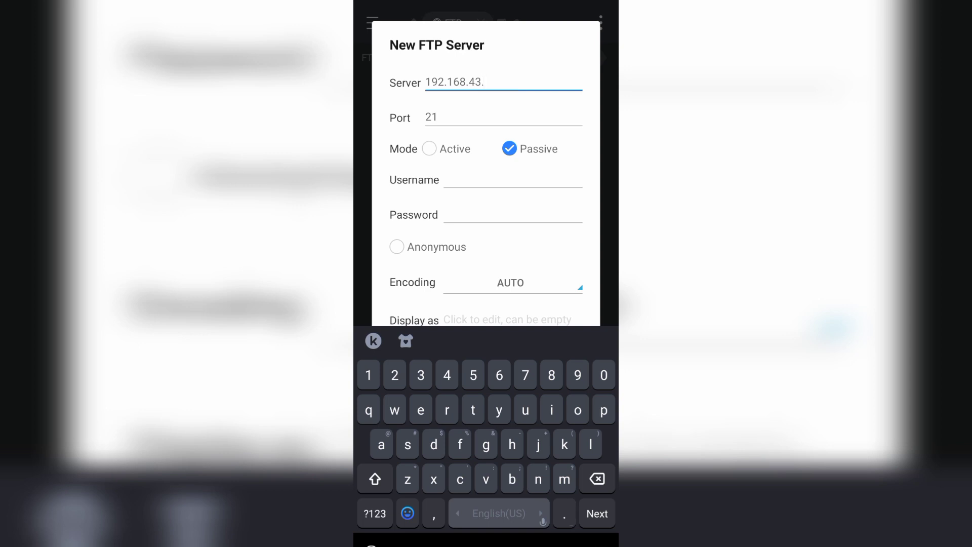
{"action": "type", "text": "203"}
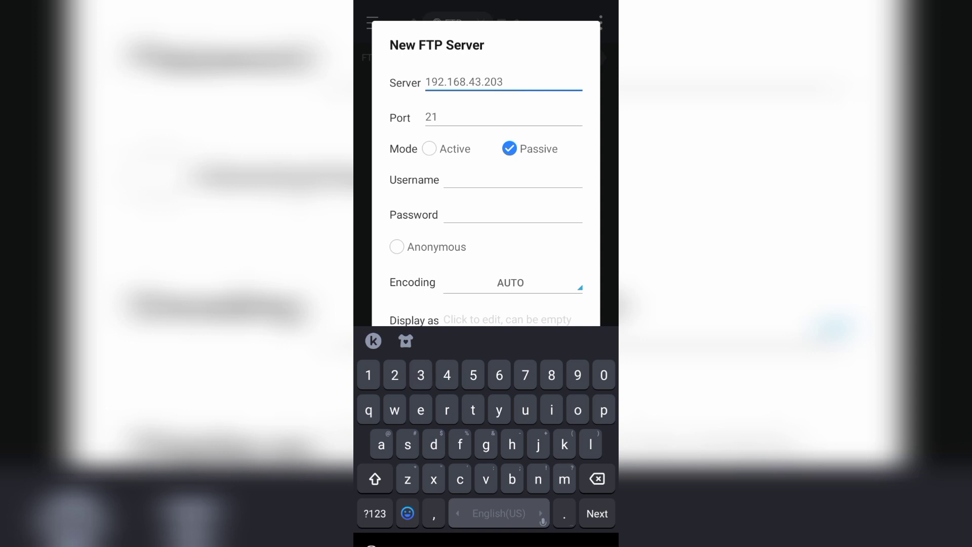
{"action": "left_click", "coordinate": [502, 118]}
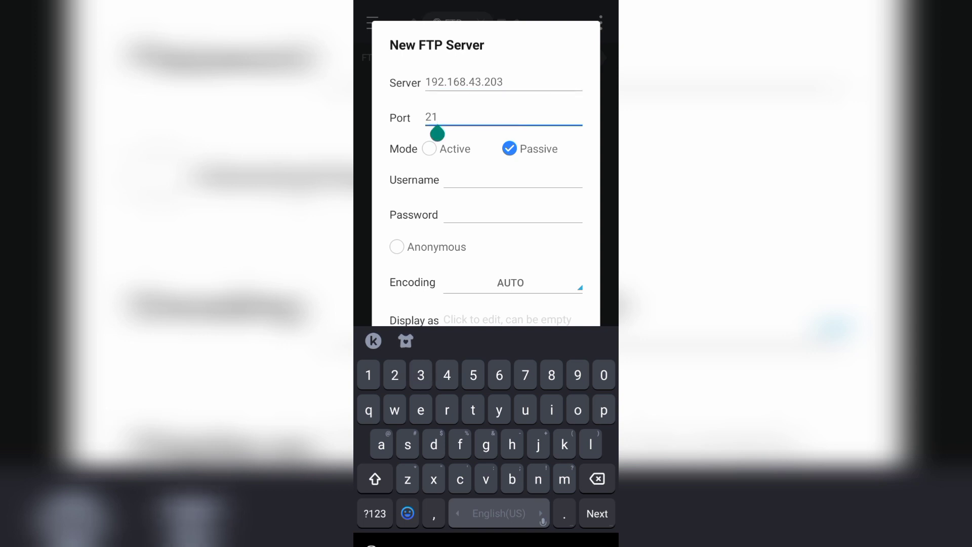
{"action": "type", "text": "21"}
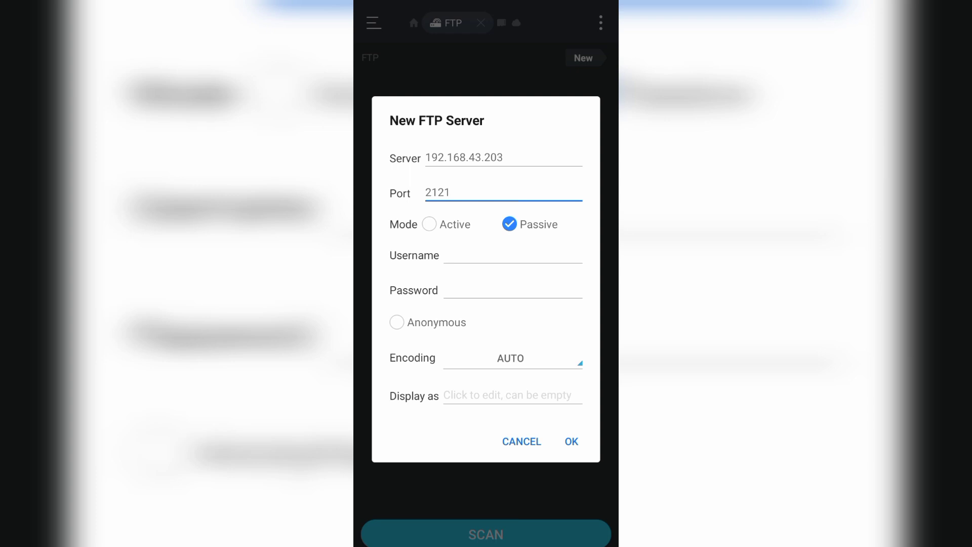
- Set username Ps4 and display name ps4, then save and connect to the server
{"action": "left_click", "coordinate": [514, 255]}
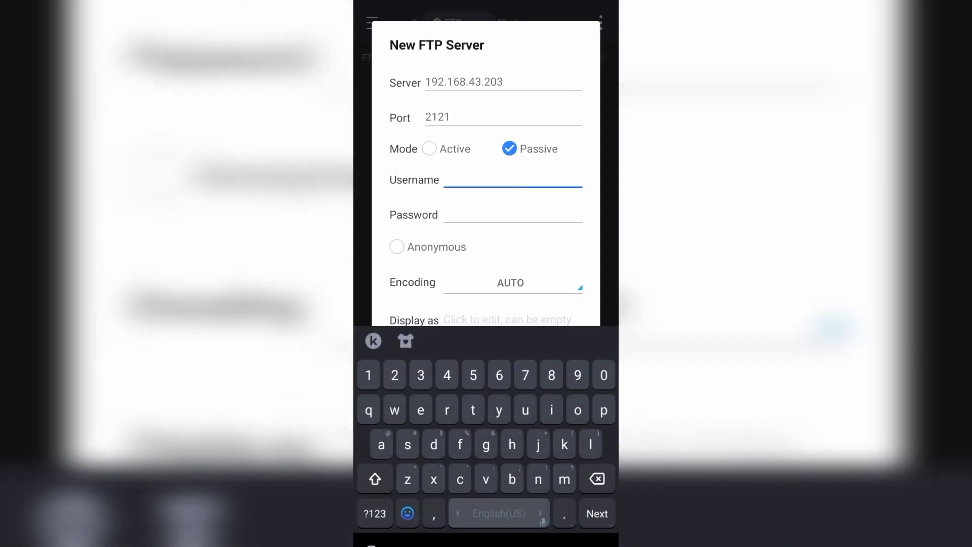
{"action": "left_click", "coordinate": [374, 478]}
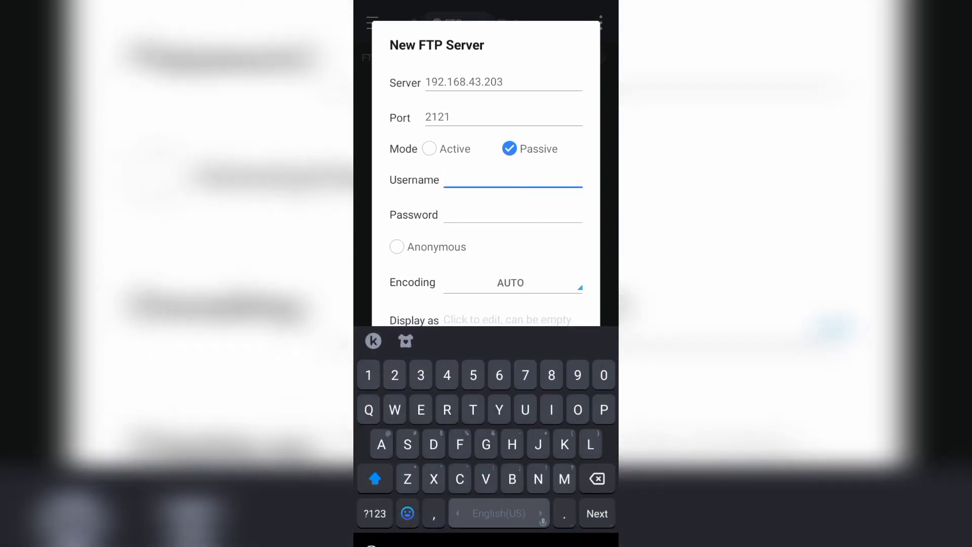
{"action": "type", "text": "Ps4"}
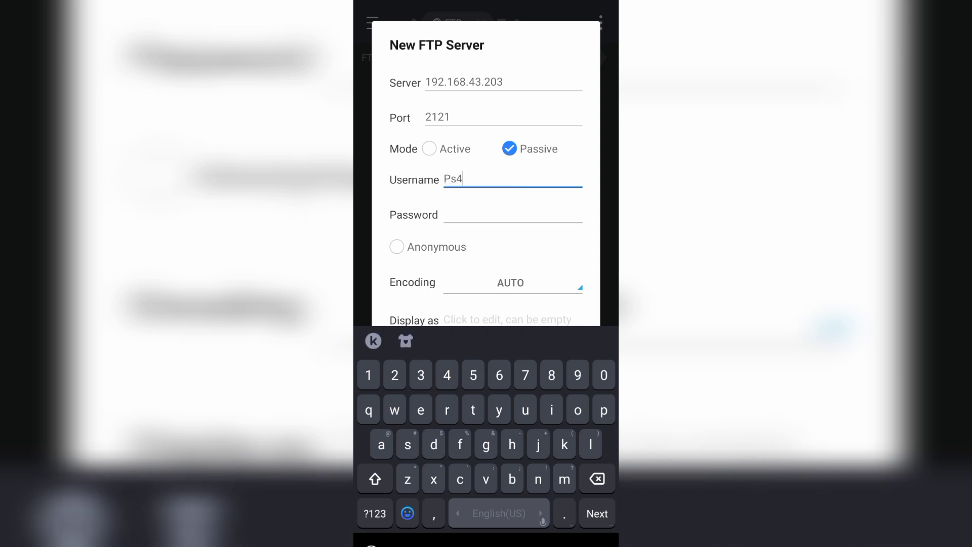
{"action": "left_click", "coordinate": [509, 317]}
{"action": "type", "text": "ps4"}
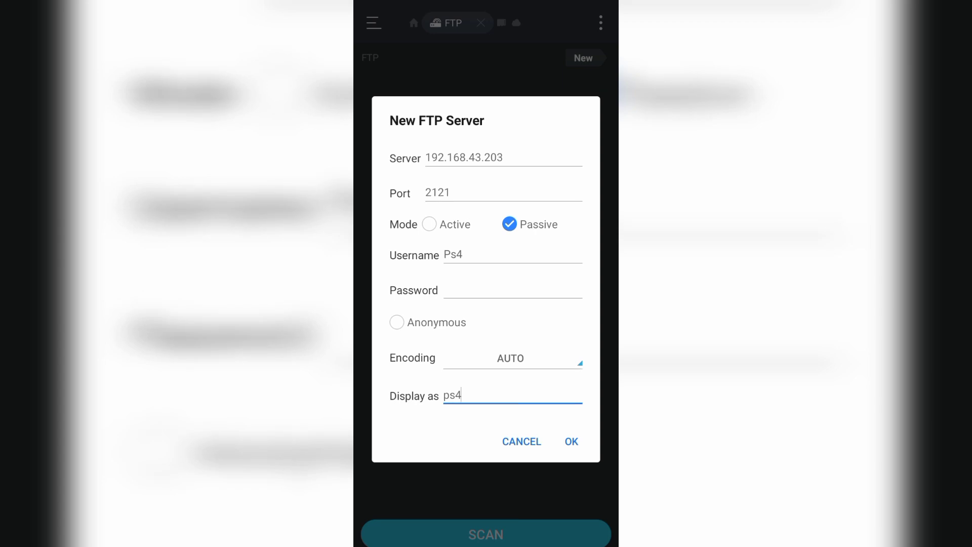
{"action": "left_click", "coordinate": [570, 442]}
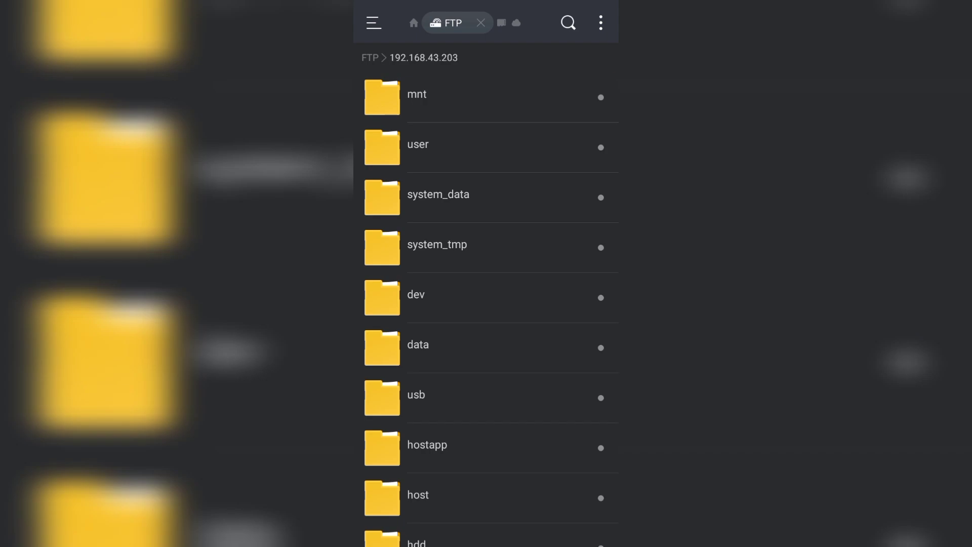
- Browse into the PS4's data folder over FTP
{"action": "scroll", "scroll_direction": "down", "scroll_amount": 3}
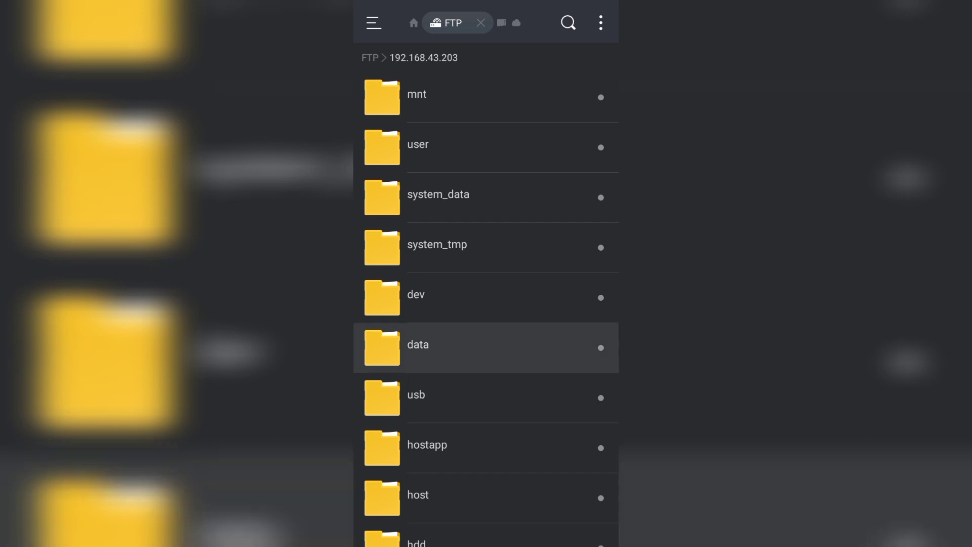
{"action": "left_click", "coordinate": [419, 345]}
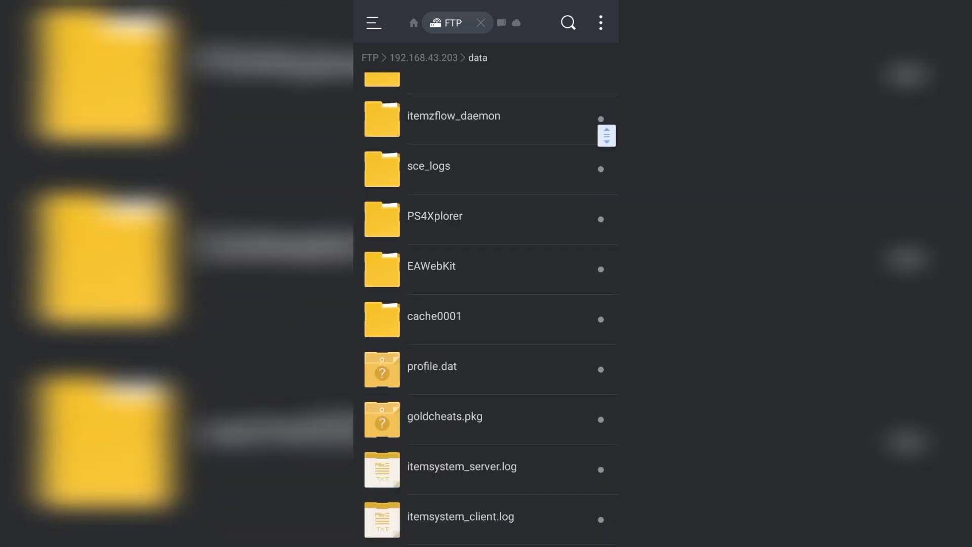
{"action": "scroll", "scroll_direction": "down", "scroll_amount": 3}
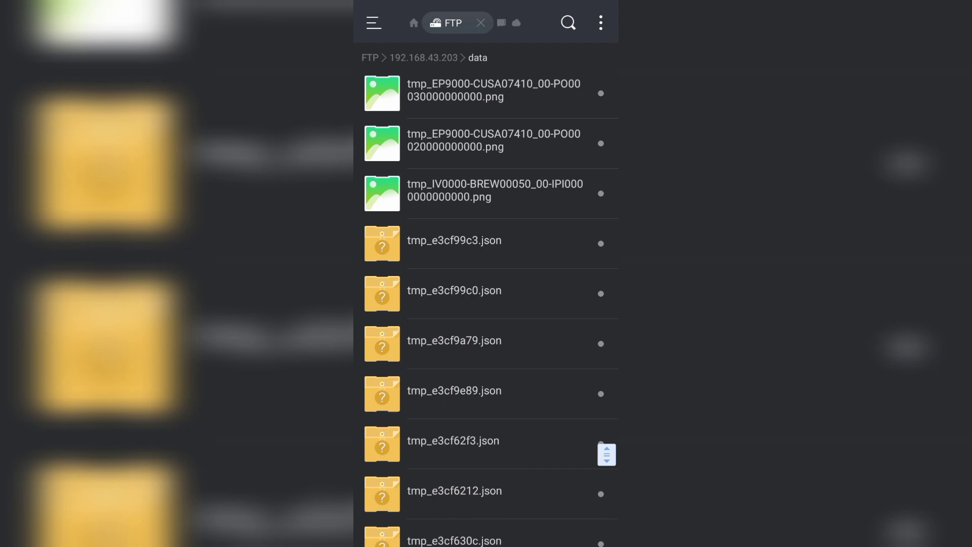
{"action": "scroll", "scroll_direction": "up", "scroll_amount": 3}
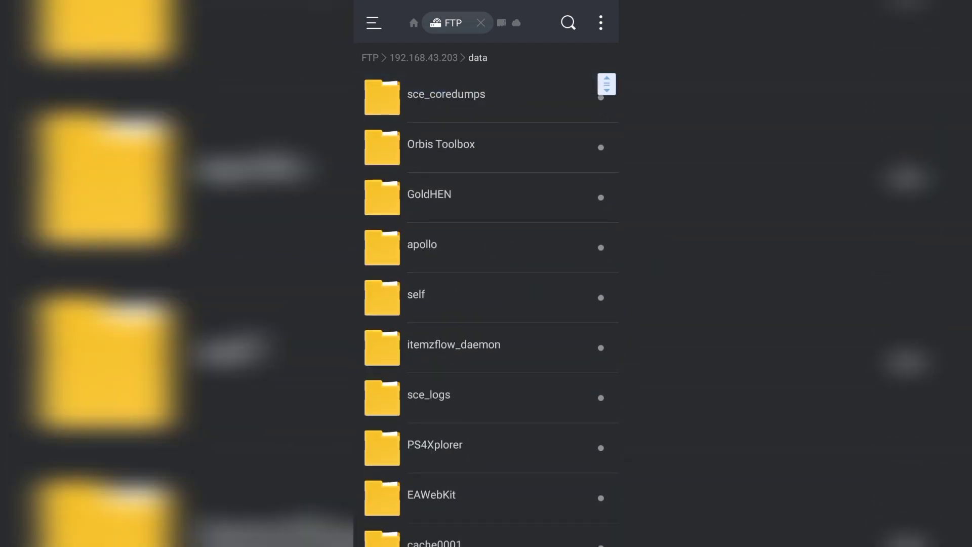
{"action": "scroll", "scroll_direction": "down", "scroll_amount": 3}
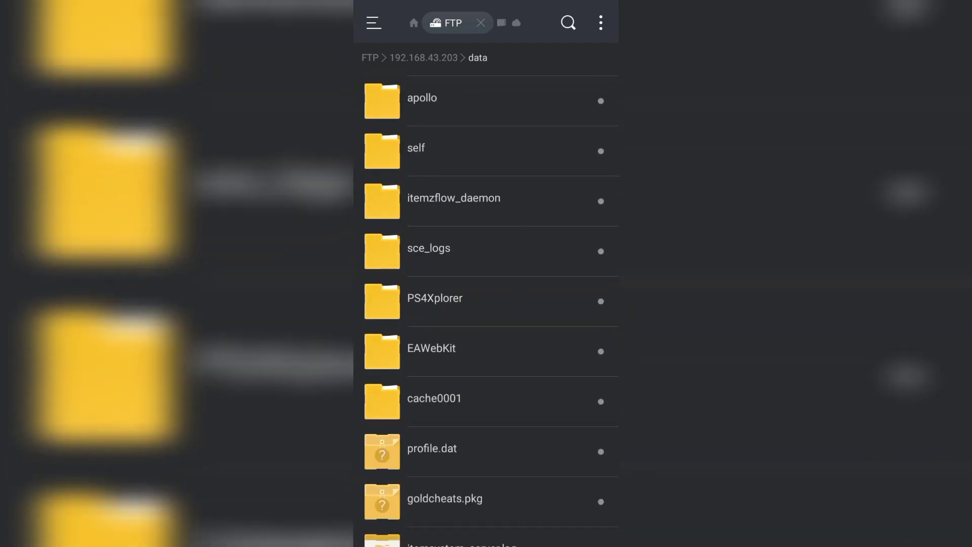
{"action": "scroll", "scroll_direction": "up", "scroll_amount": 3}
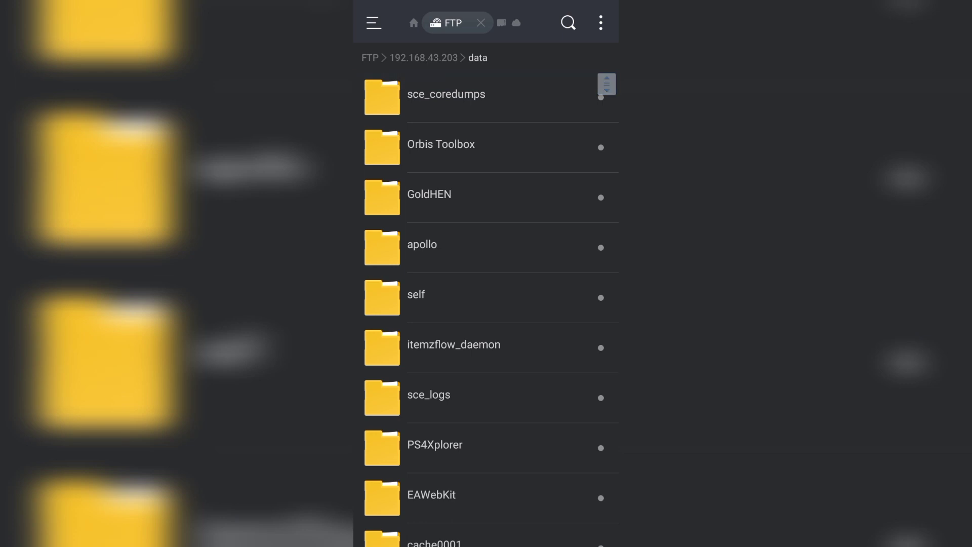
- Create a new folder named PKG inside the data folder
{"action": "left_click", "coordinate": [599, 23]}
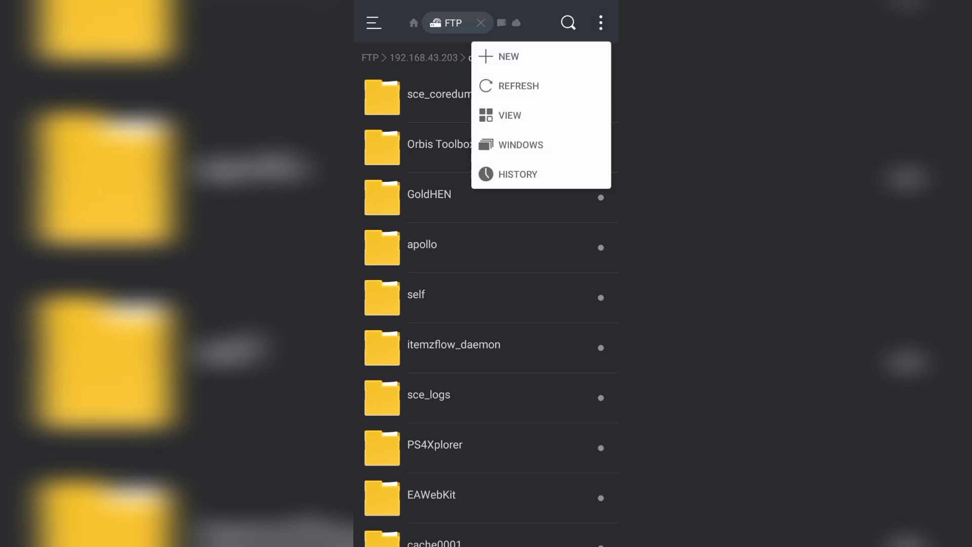
{"action": "left_click", "coordinate": [507, 57]}
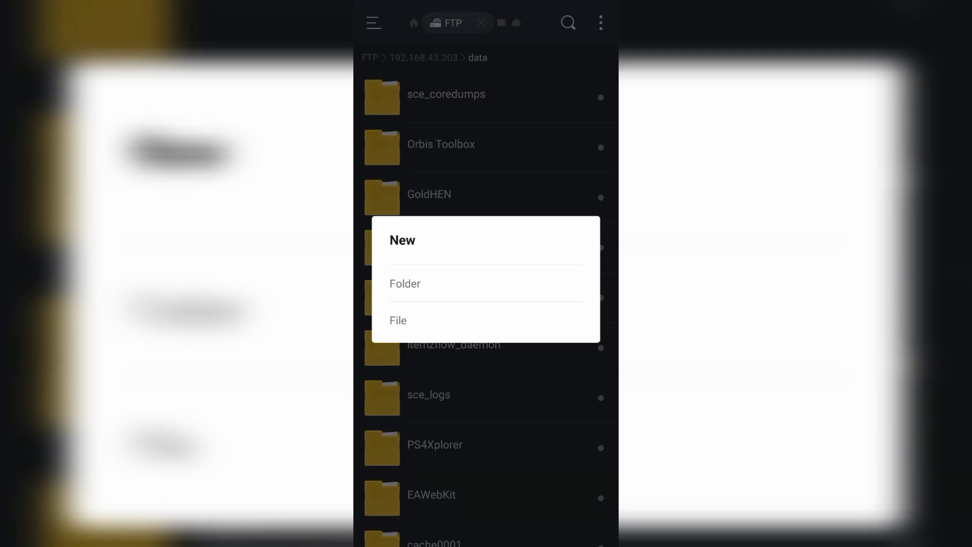
{"action": "left_click", "coordinate": [405, 283]}
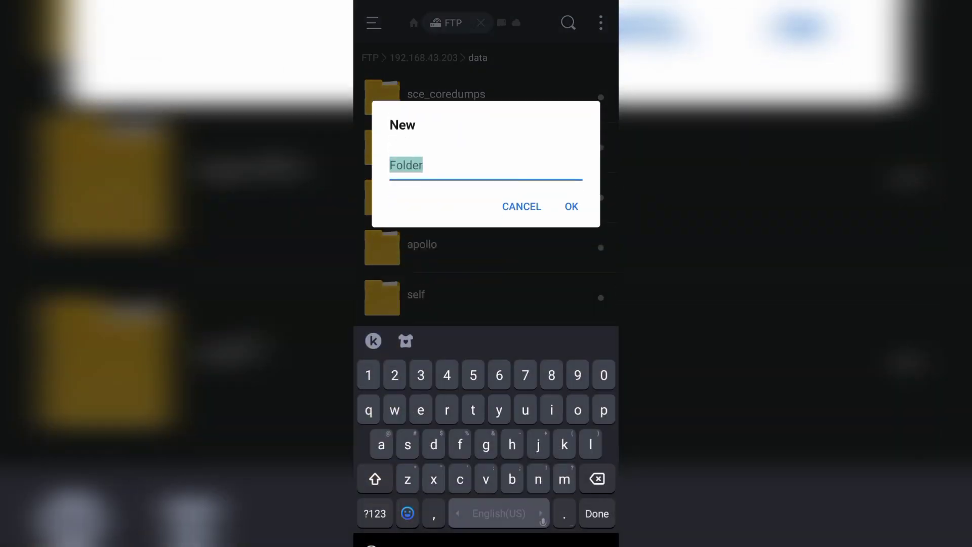
{"action": "type", "text": "P"}
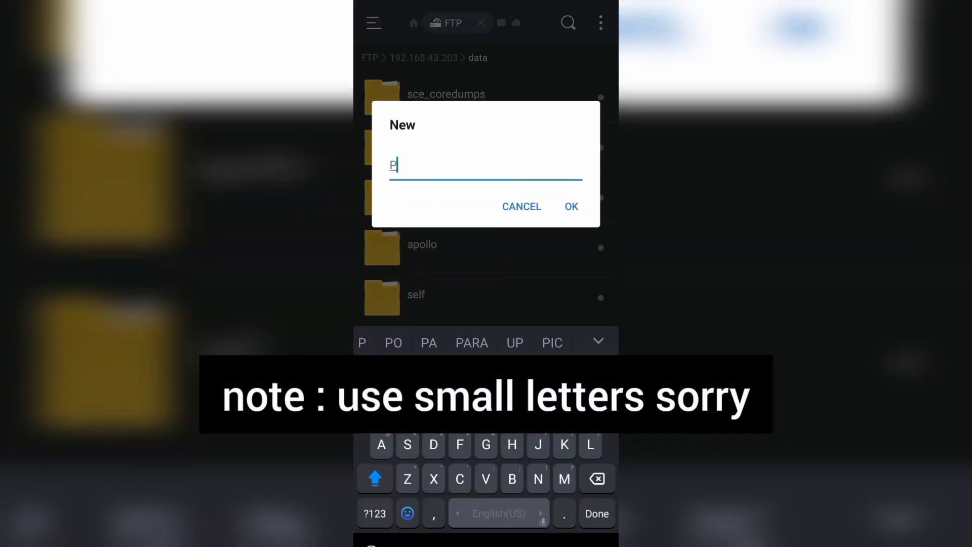
{"action": "type", "text": "KG"}
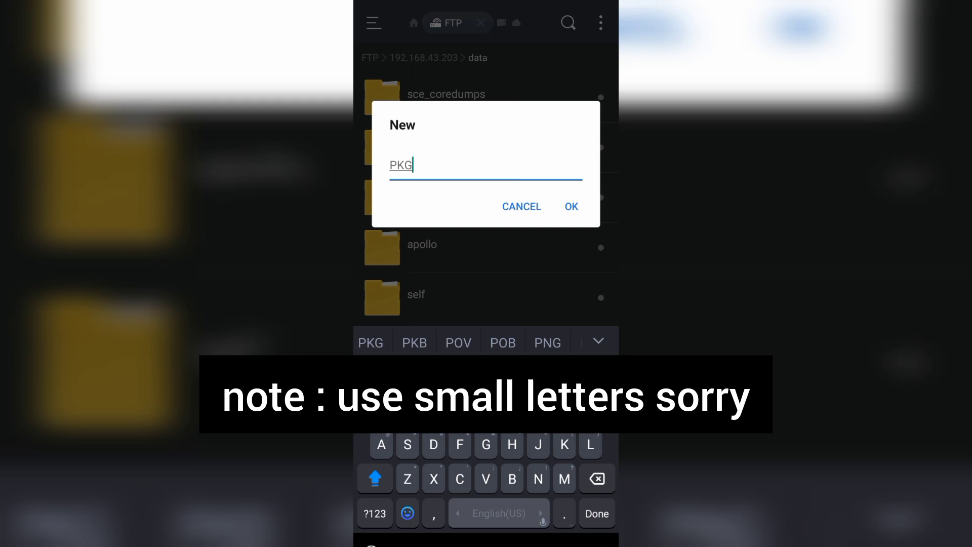
{"action": "left_click", "coordinate": [570, 206]}
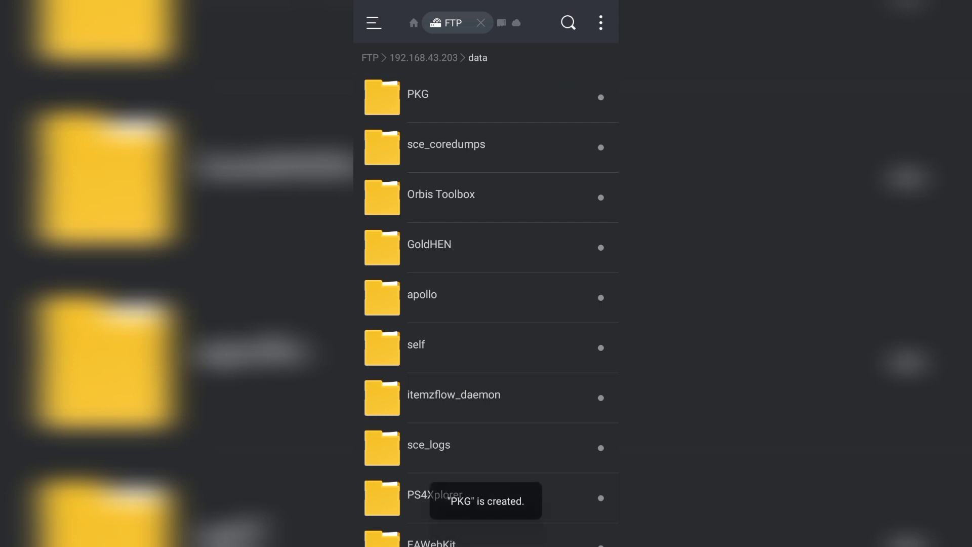
- Copy GAME.pkg from Internal Storage > Download > AMOUNG US
{"action": "left_click", "coordinate": [413, 23]}
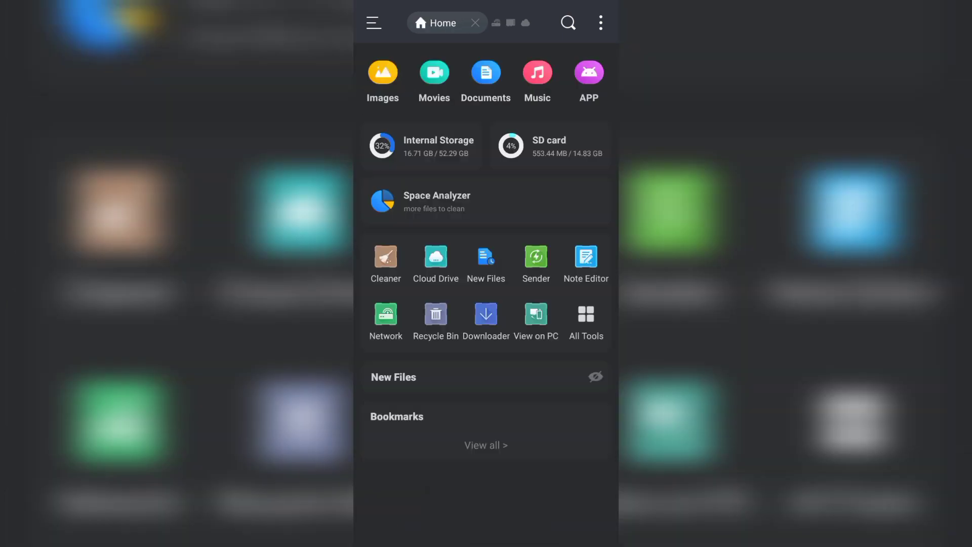
{"action": "left_click", "coordinate": [421, 146]}
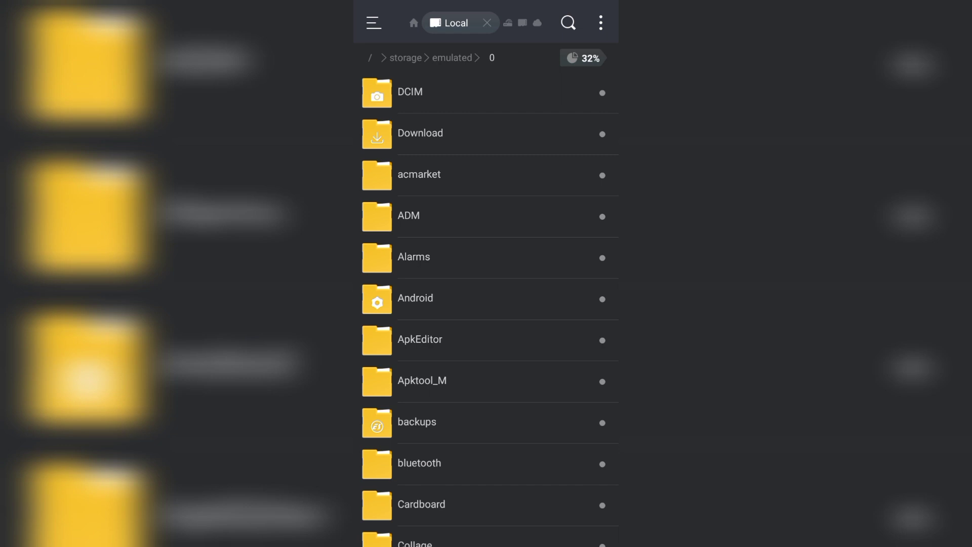
{"action": "left_click", "coordinate": [420, 132]}
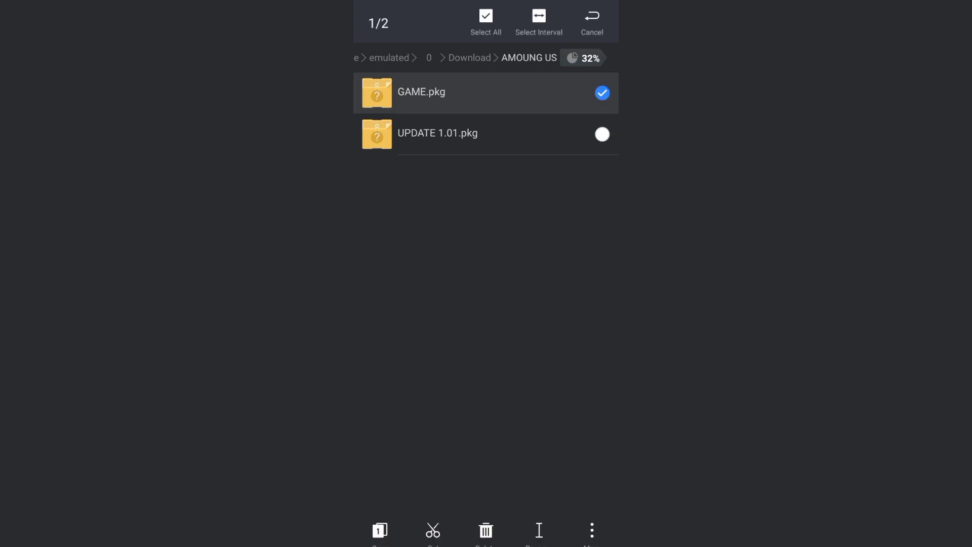
{"action": "left_click", "coordinate": [590, 22]}
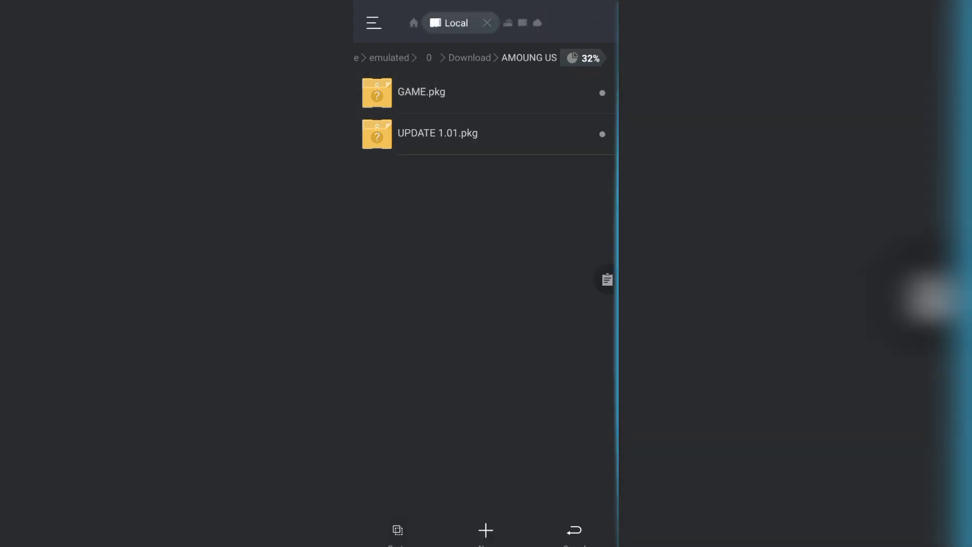
{"action": "left_click", "coordinate": [374, 23]}
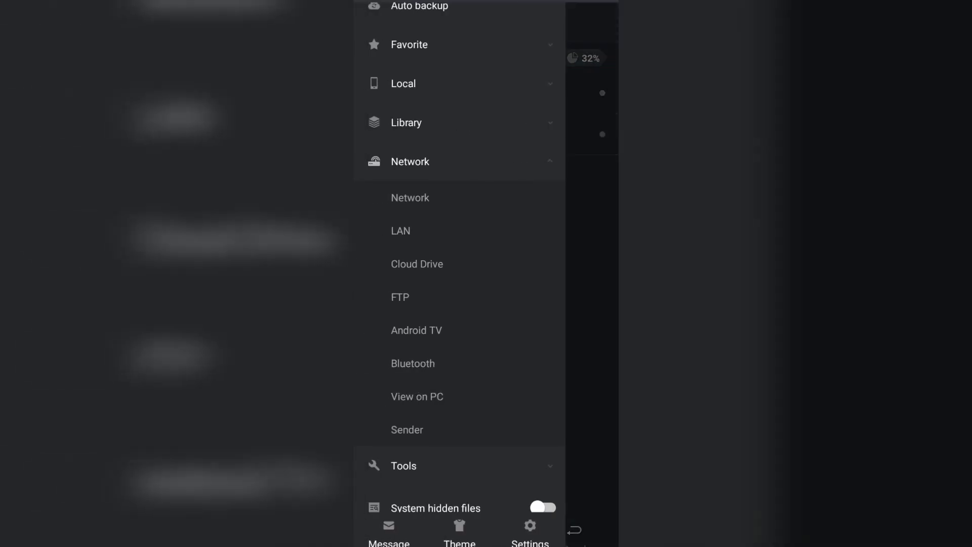
- Return to the PS4 FTP connection's data folder with GAME.pkg ready to paste
{"action": "left_click", "coordinate": [400, 297]}
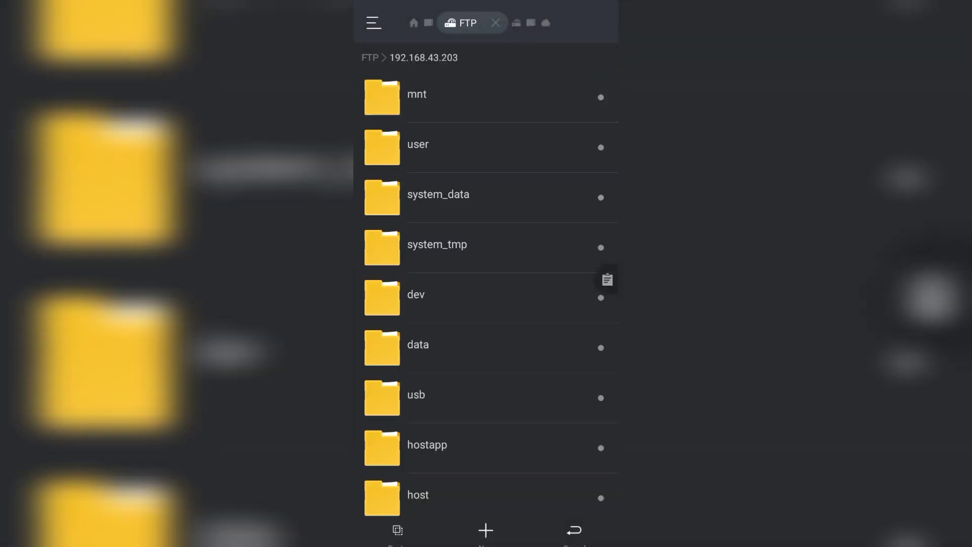
{"action": "left_click", "coordinate": [419, 345]}
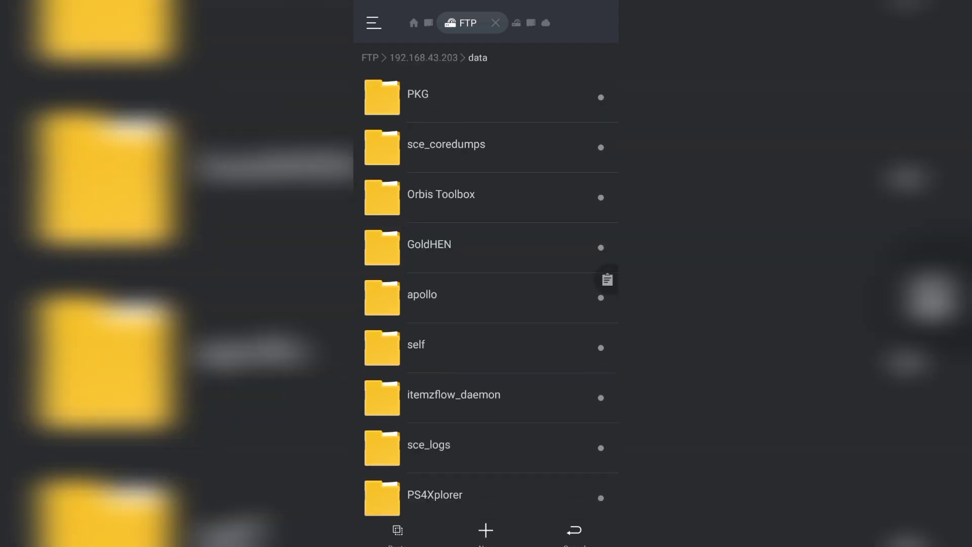